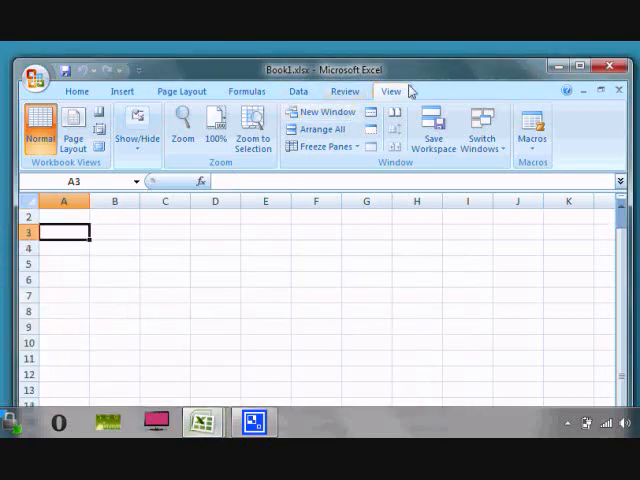
# Bring up the Arrange Windows choices from the View tab, with Tiled as the selected layout.
pyautogui.click(320, 128)
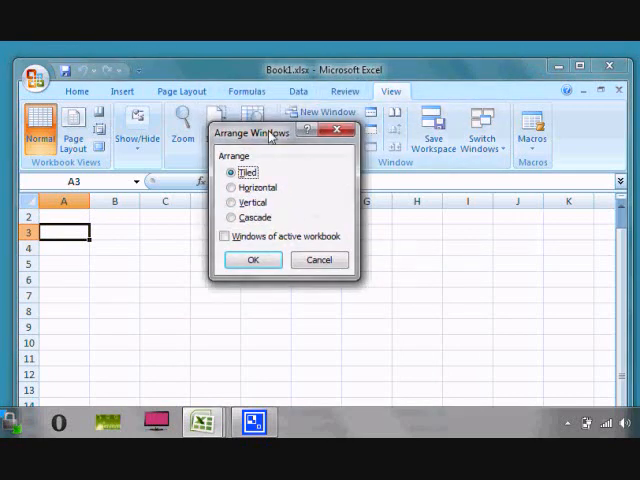
pyautogui.moveTo(256, 168)
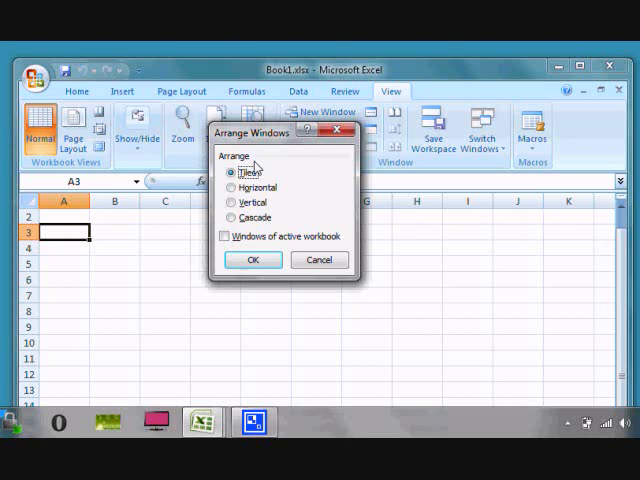
pyautogui.moveTo(268, 204)
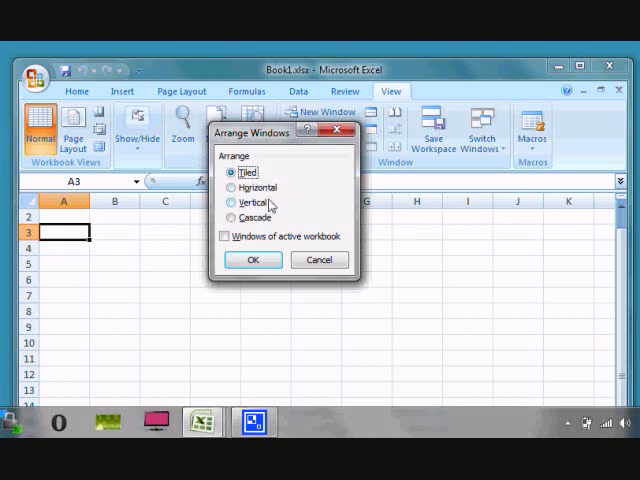
pyautogui.moveTo(248, 218)
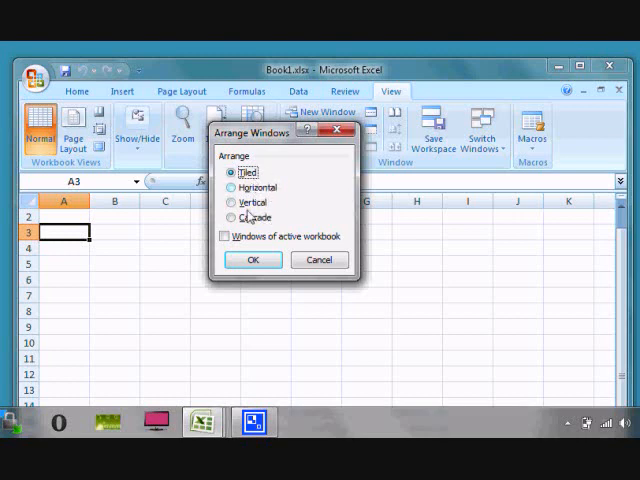
# Apply the Tiled arrangement so Book1, Worksheet 1 and Worksheet 2 windows sit side by side.
pyautogui.click(252, 260)
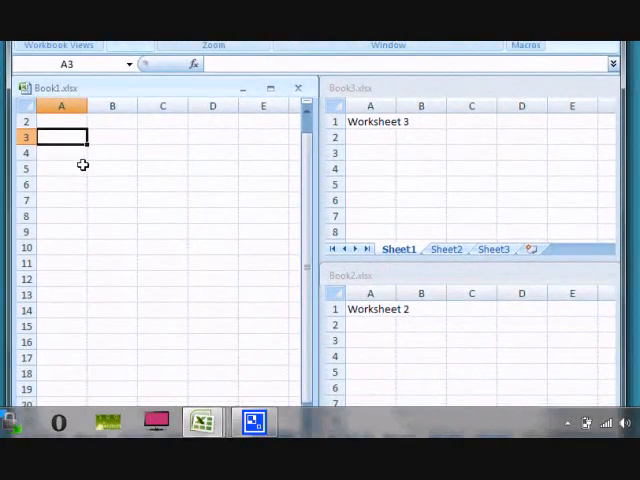
pyautogui.moveTo(256, 278)
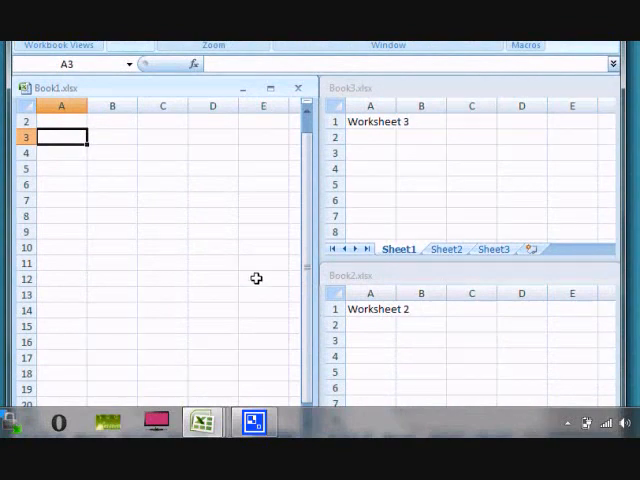